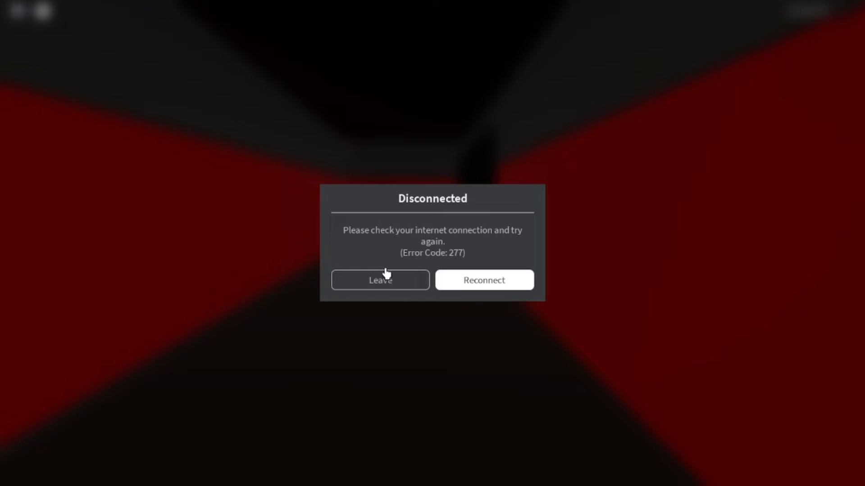
{"action": "mouse_move", "coordinate": [395, 288]}
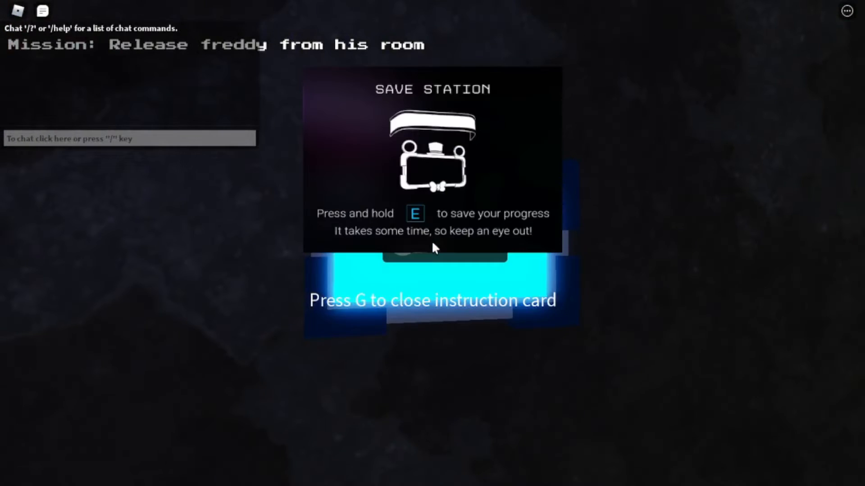
Dismiss the save station instructions card.
{"action": "key", "text": "g"}
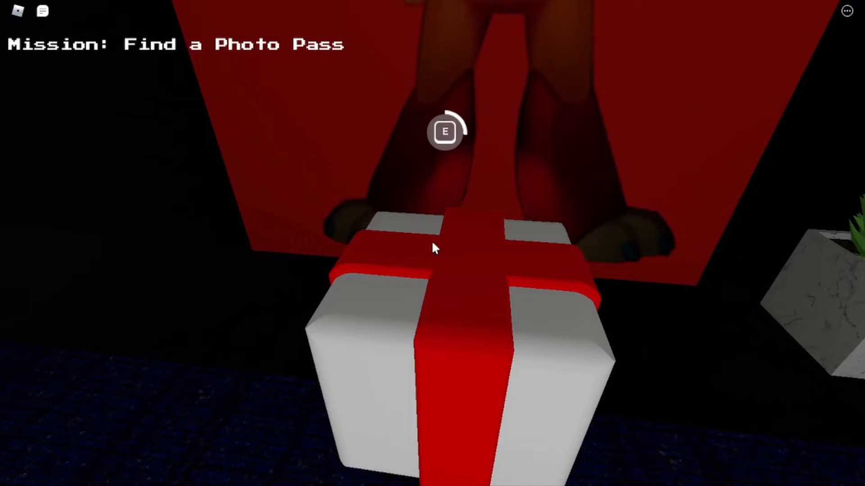
Hide inside Freddy's chest cavity and dismiss the How to Use Freddy card.
{"action": "key", "text": "e"}
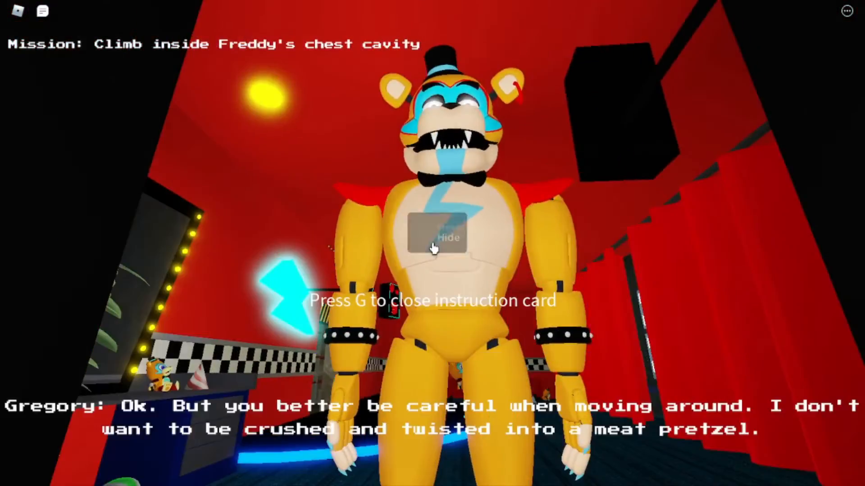
{"action": "left_click", "coordinate": [434, 238]}
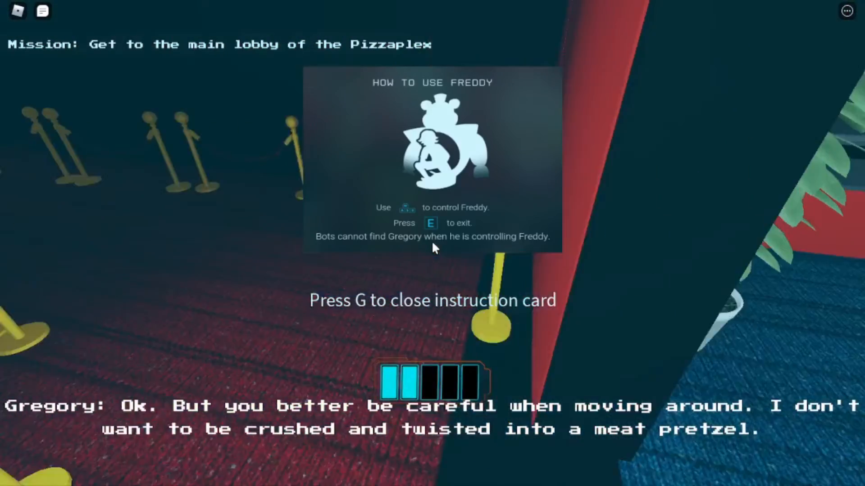
{"action": "key", "text": "g"}
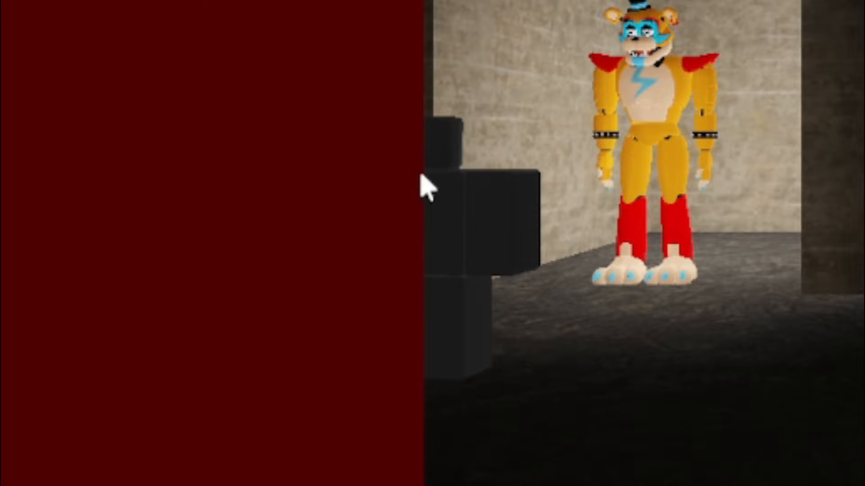
{"action": "mouse_move", "coordinate": [435, 253]}
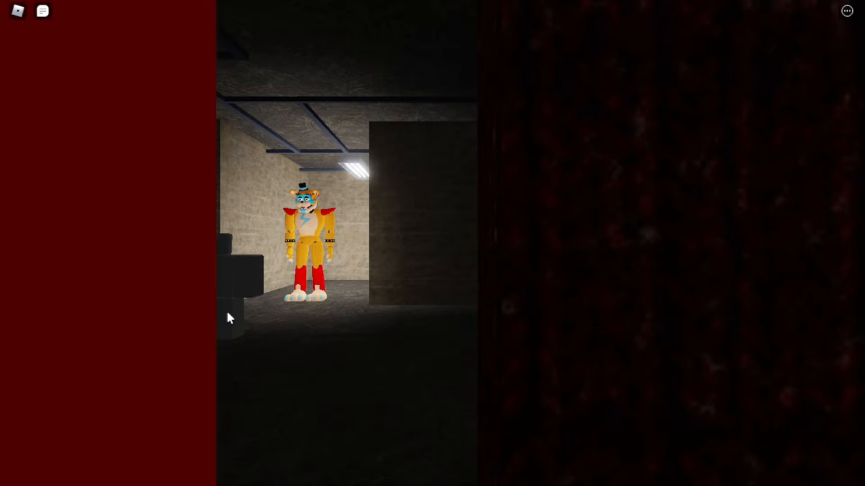
{"action": "mouse_move", "coordinate": [236, 265]}
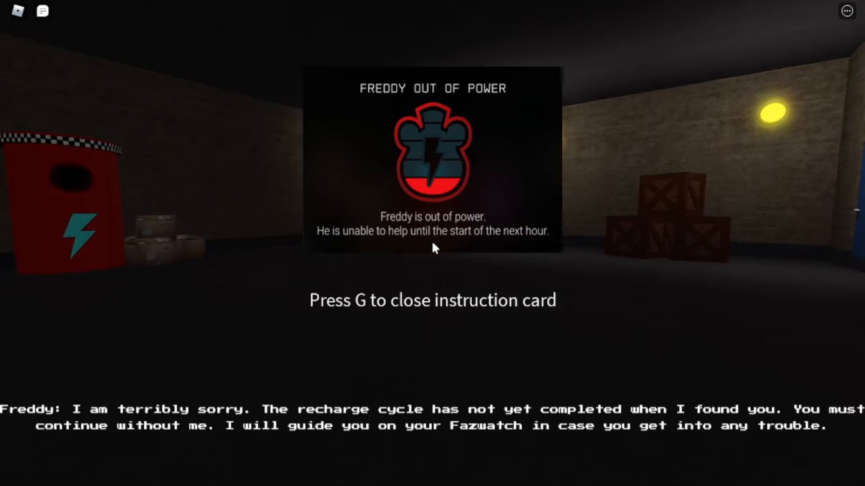
Dismiss the Freddy Out of Power card, then pause the game.
{"action": "key", "text": "g"}
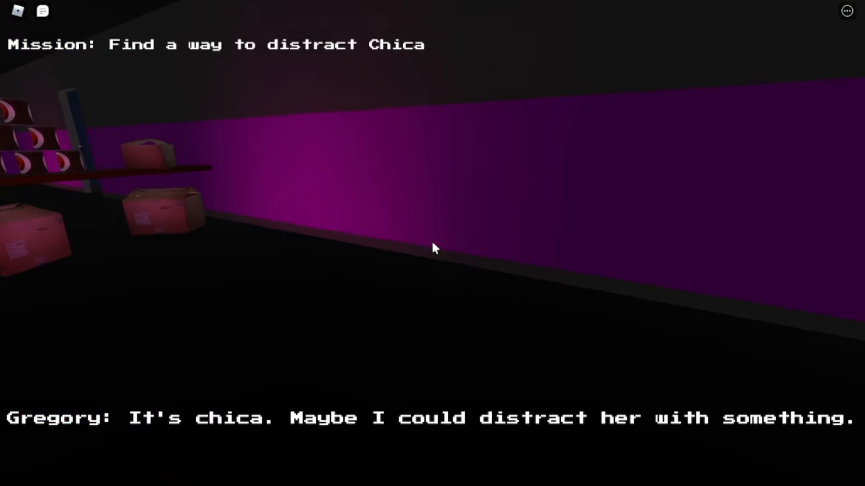
{"action": "key", "text": "Escape"}
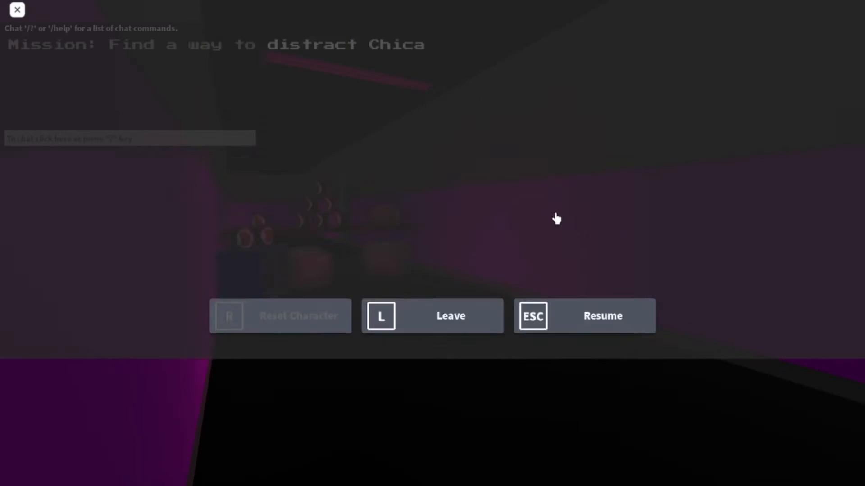
Resume play, then choose Retry on the 'You are dead' screen.
{"action": "left_click", "coordinate": [584, 315]}
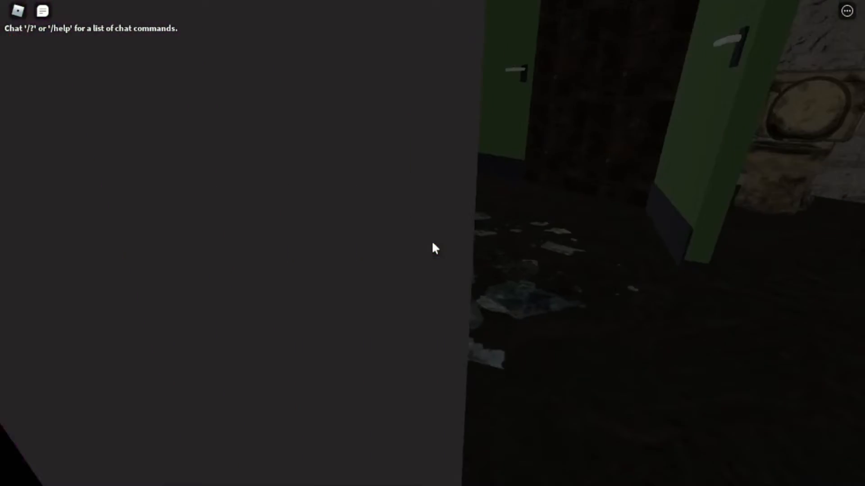
{"action": "mouse_move", "coordinate": [433, 248]}
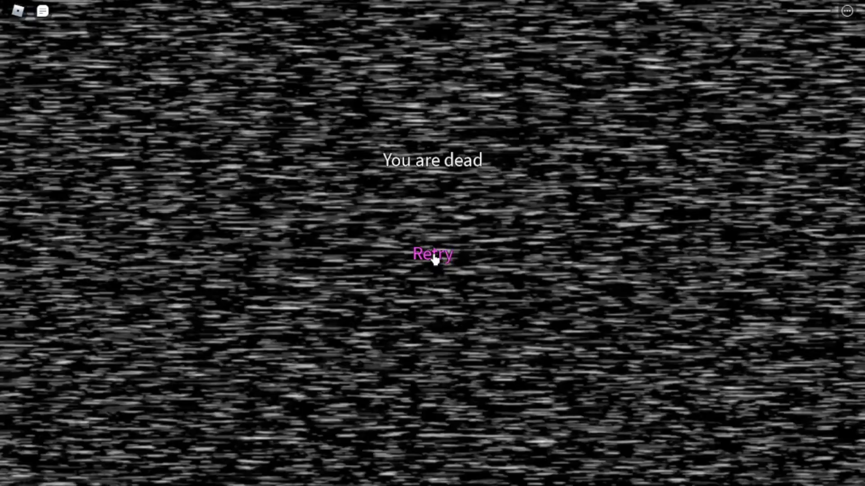
{"action": "left_click", "coordinate": [432, 254]}
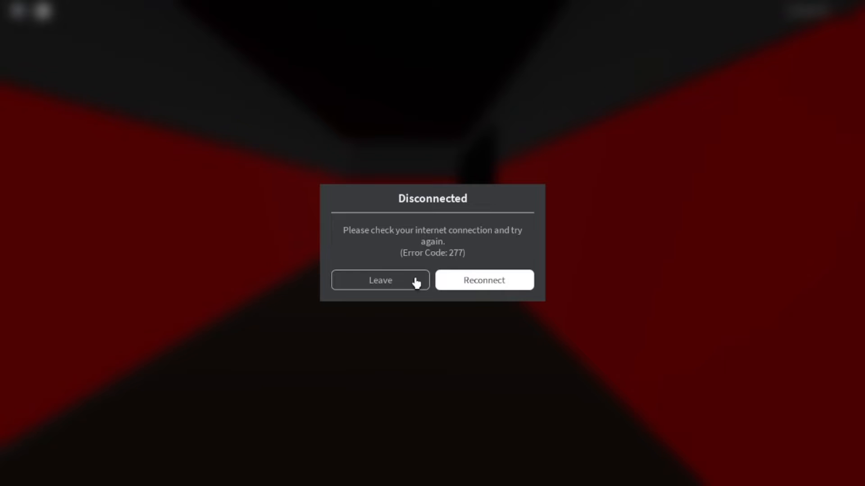
{"action": "mouse_move", "coordinate": [396, 288]}
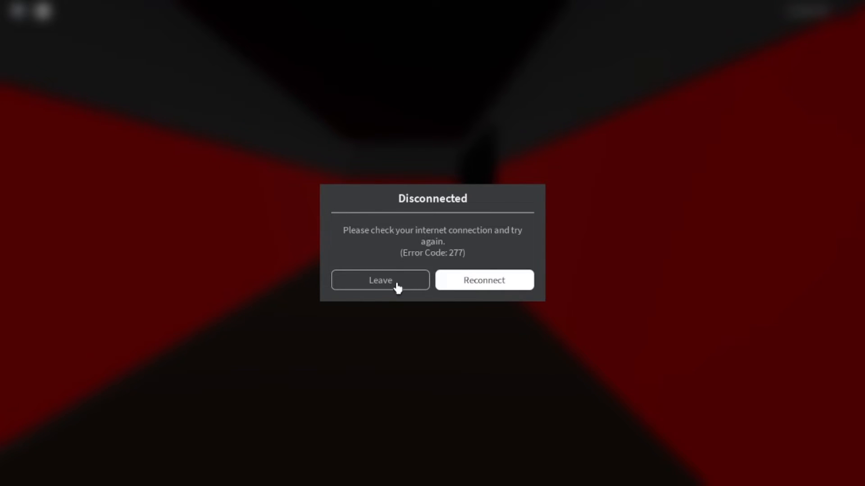
Choose an option in the Disconnected dialog to rejoin the game.
{"action": "left_click", "coordinate": [484, 280]}
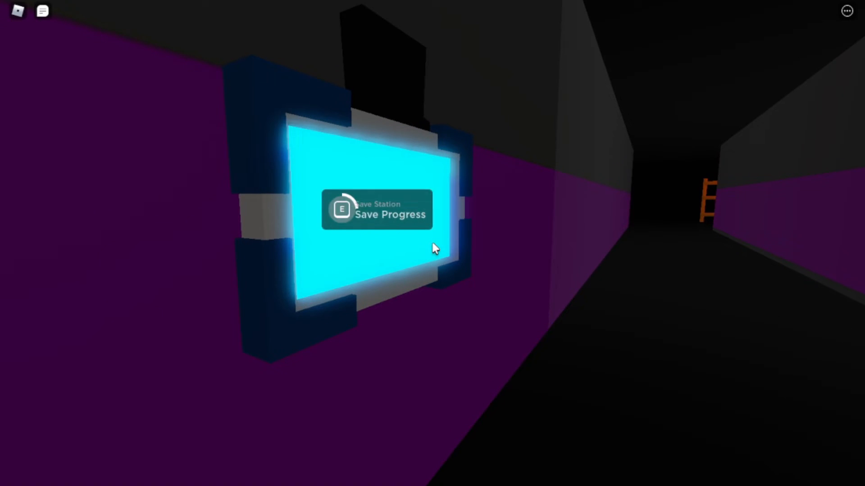
Hold E at the Save Station to save progress.
{"action": "key", "text": "e"}
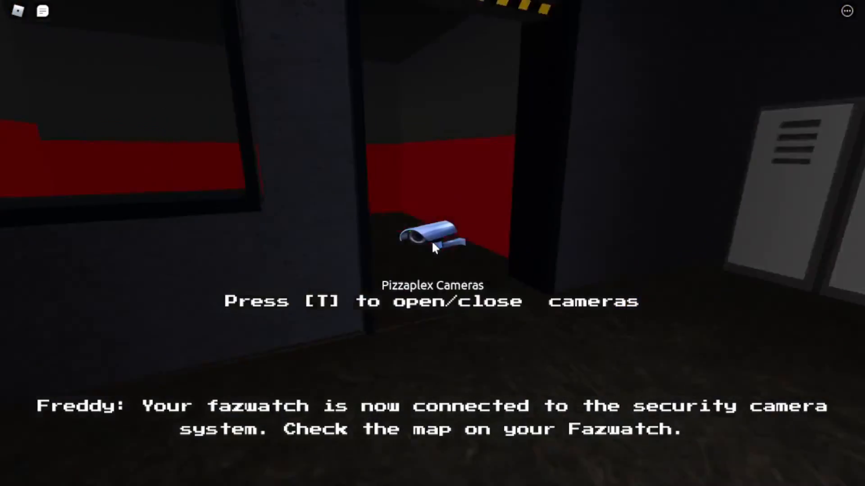
{"action": "key", "text": "t"}
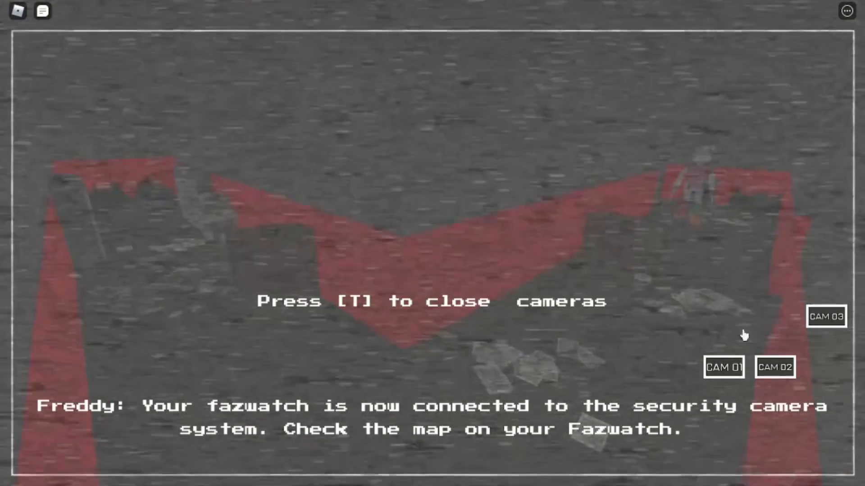
{"action": "key", "text": "t"}
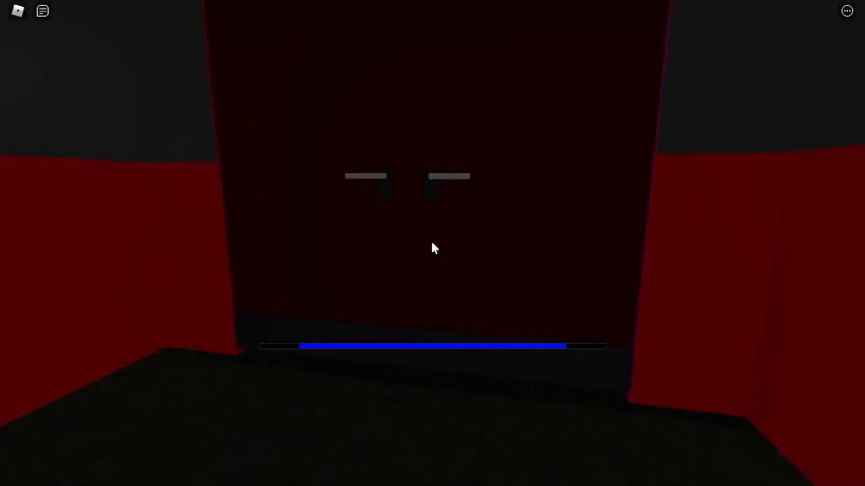